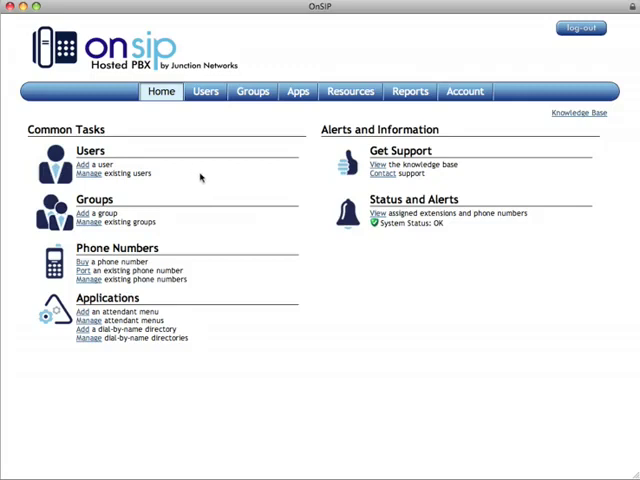
mouse_move(194, 173)
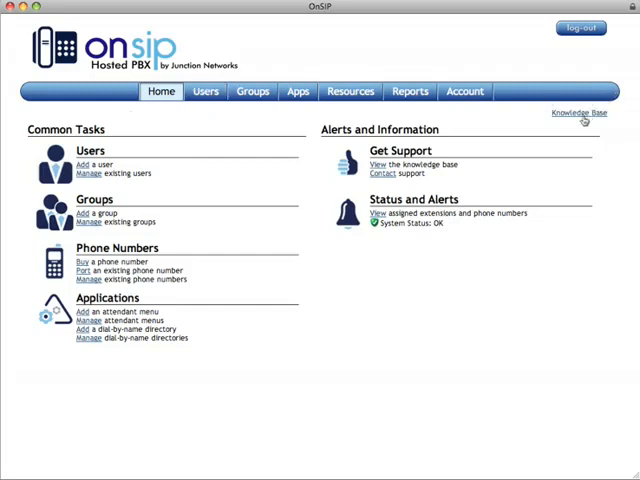
mouse_move(590, 122)
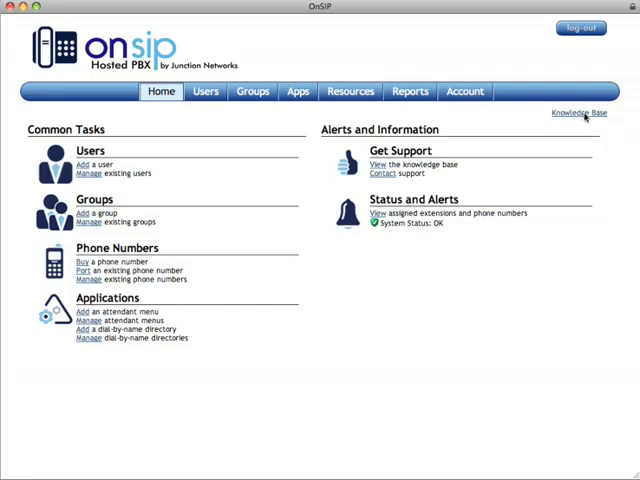
mouse_move(236, 199)
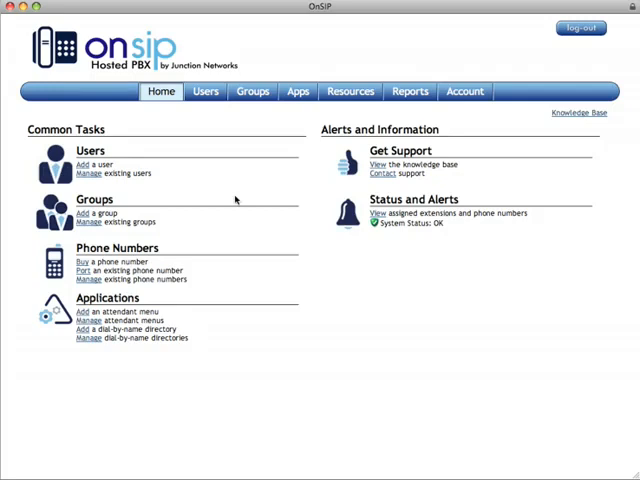
Step: Show the Users page listing each user's extension, online status and groups
click(204, 91)
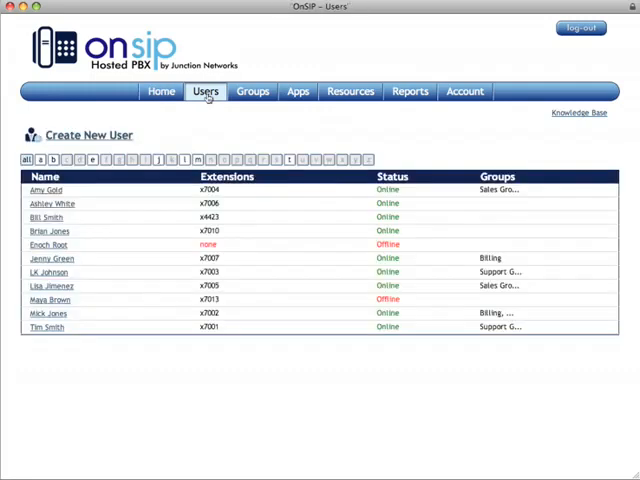
mouse_move(313, 152)
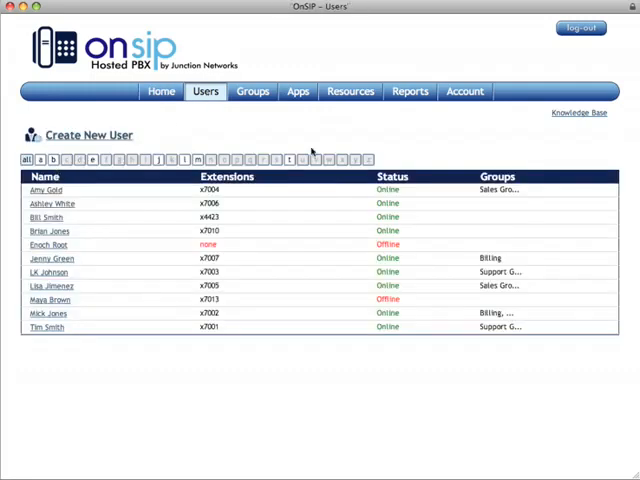
mouse_move(120, 135)
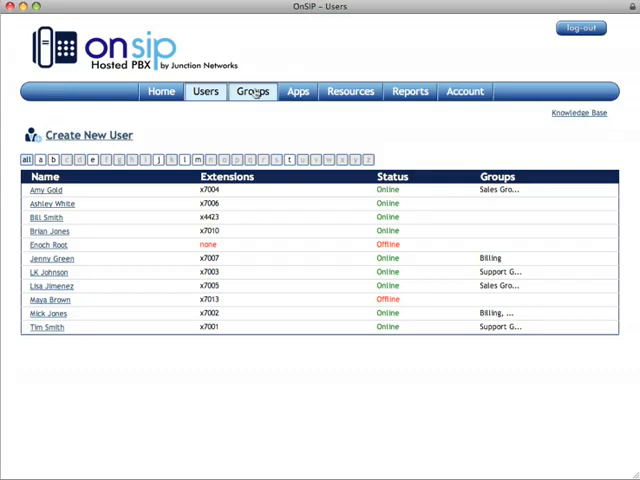
Step: Show the Groups page with Billing and Sales Group extensions and ring strategies
click(252, 91)
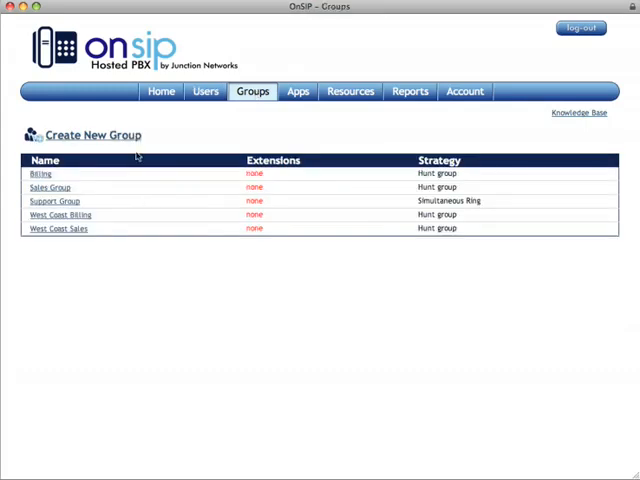
mouse_move(196, 137)
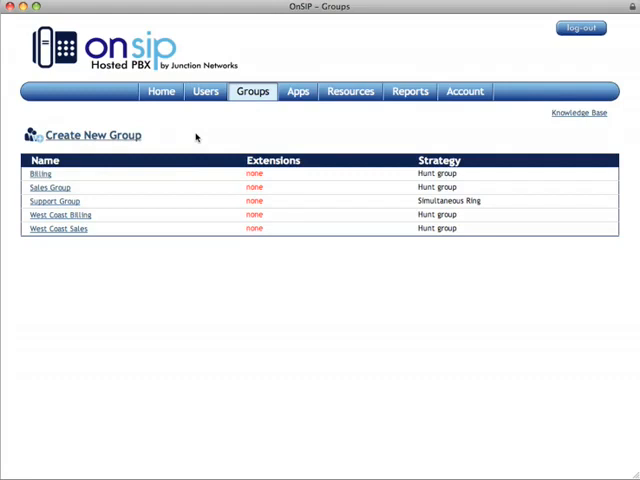
mouse_move(63, 174)
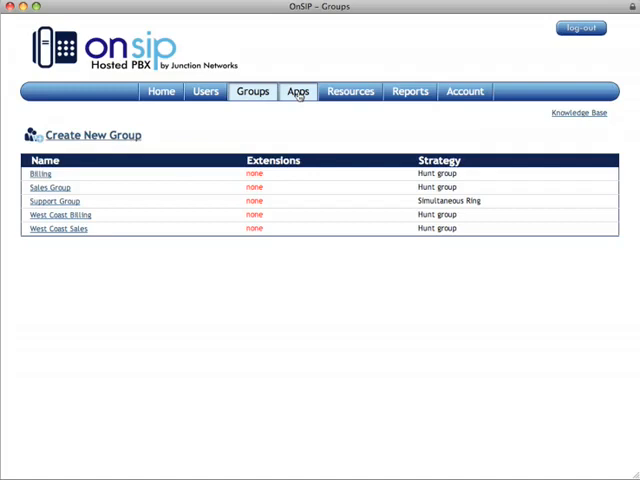
Step: Show the Applications page listing attendant menus, ACD queues and conference bridges
click(298, 91)
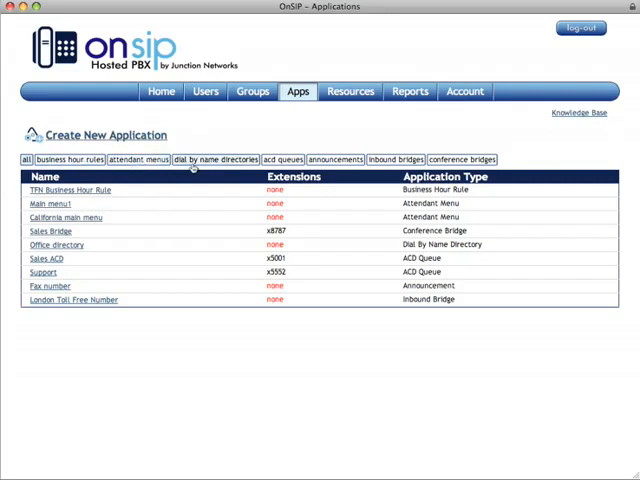
mouse_move(284, 159)
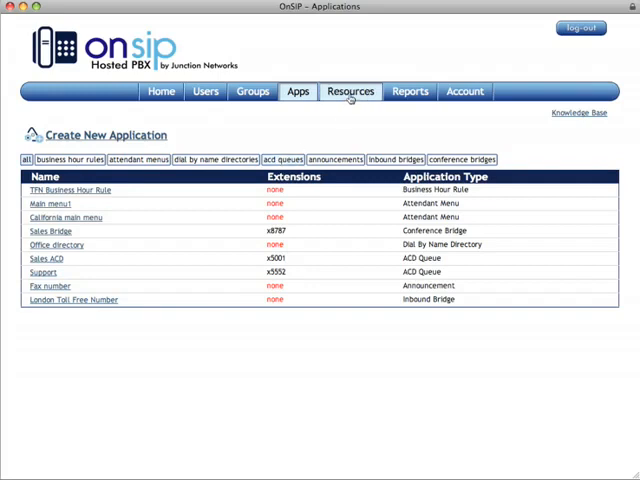
Step: View Resources, then the Reports page with March 2008 minutes and $0.00 cost
click(349, 91)
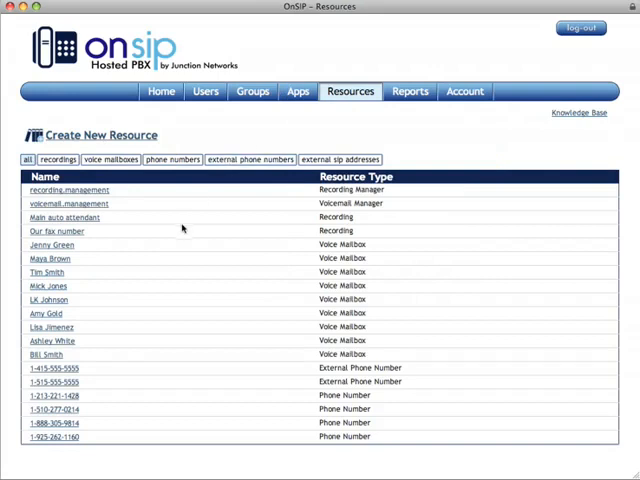
mouse_move(163, 224)
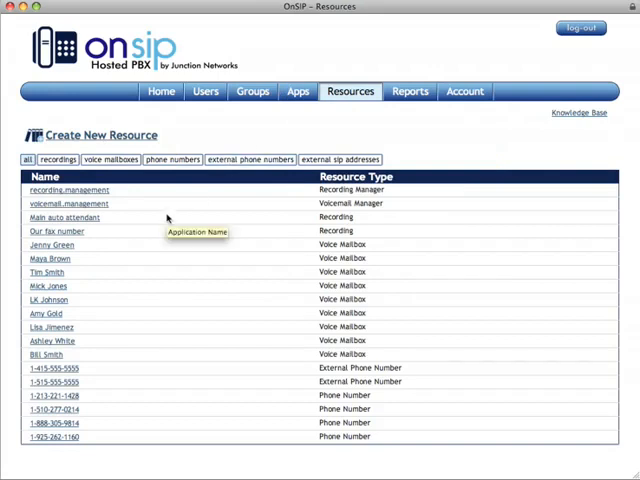
mouse_move(224, 252)
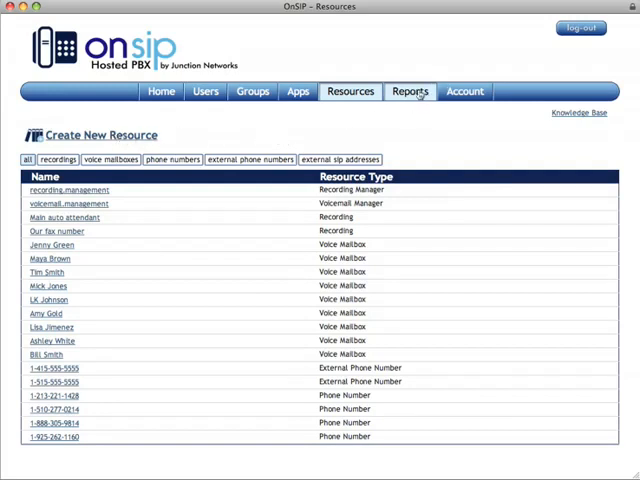
click(408, 91)
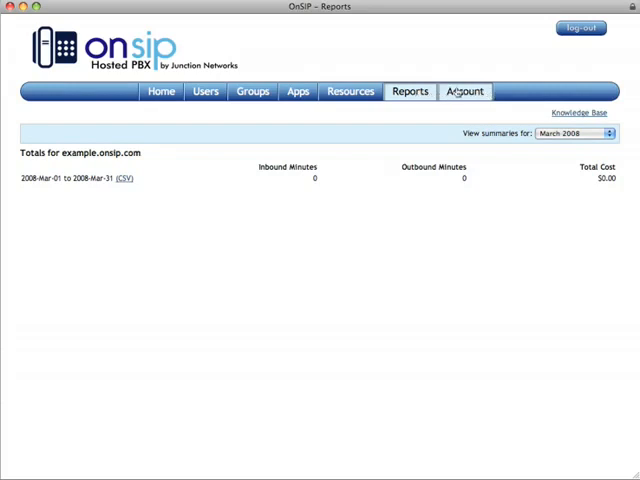
Step: Show the Account page with packages, balance, credit card and prepaid credit details
click(471, 91)
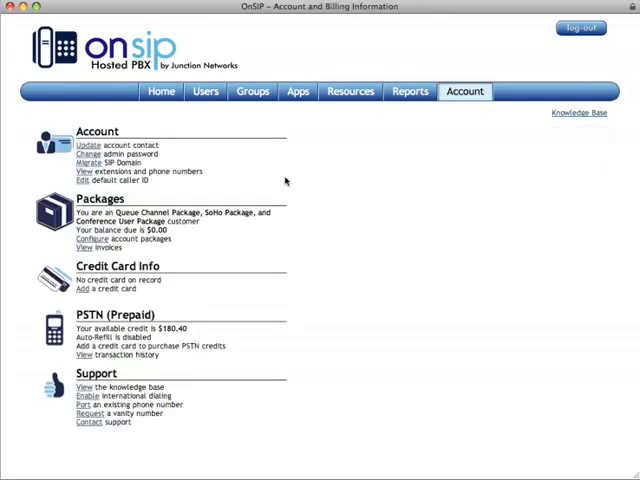
mouse_move(270, 182)
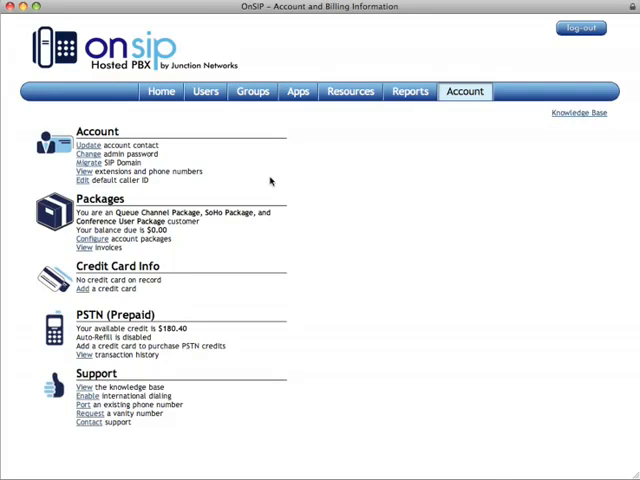
mouse_move(261, 181)
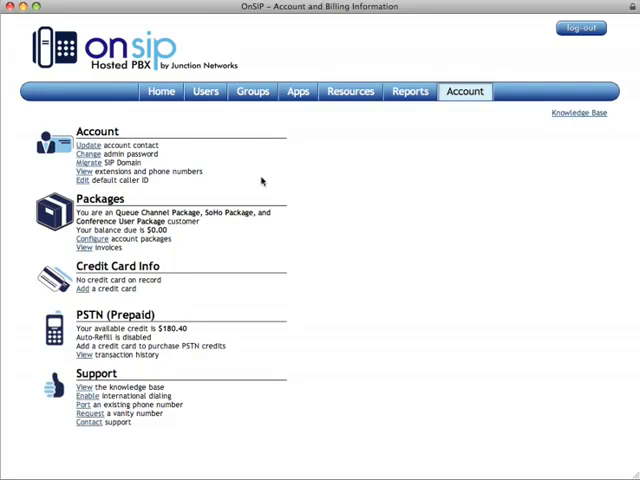
mouse_move(237, 181)
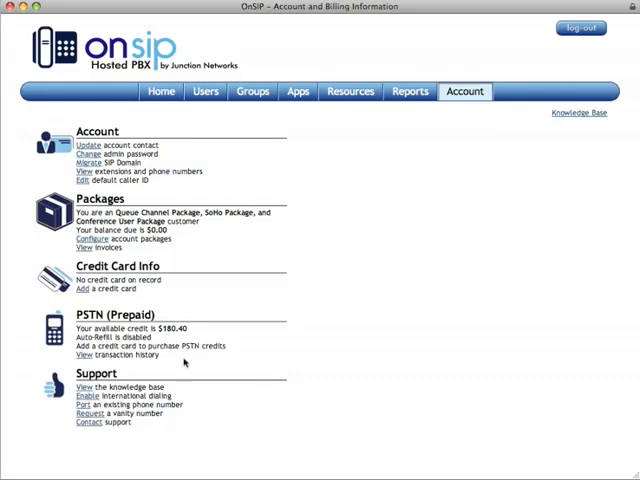
mouse_move(250, 228)
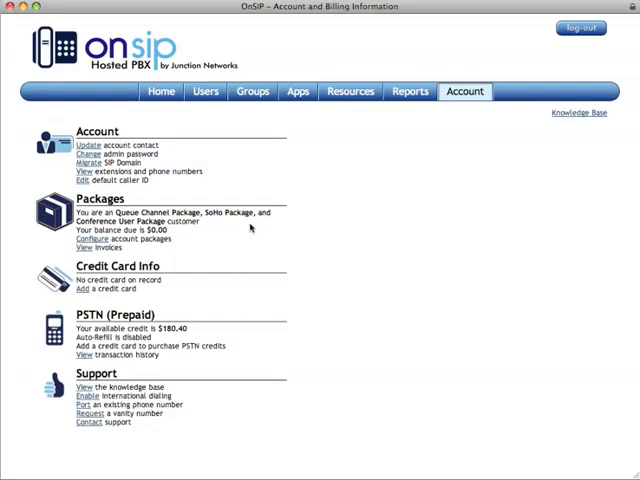